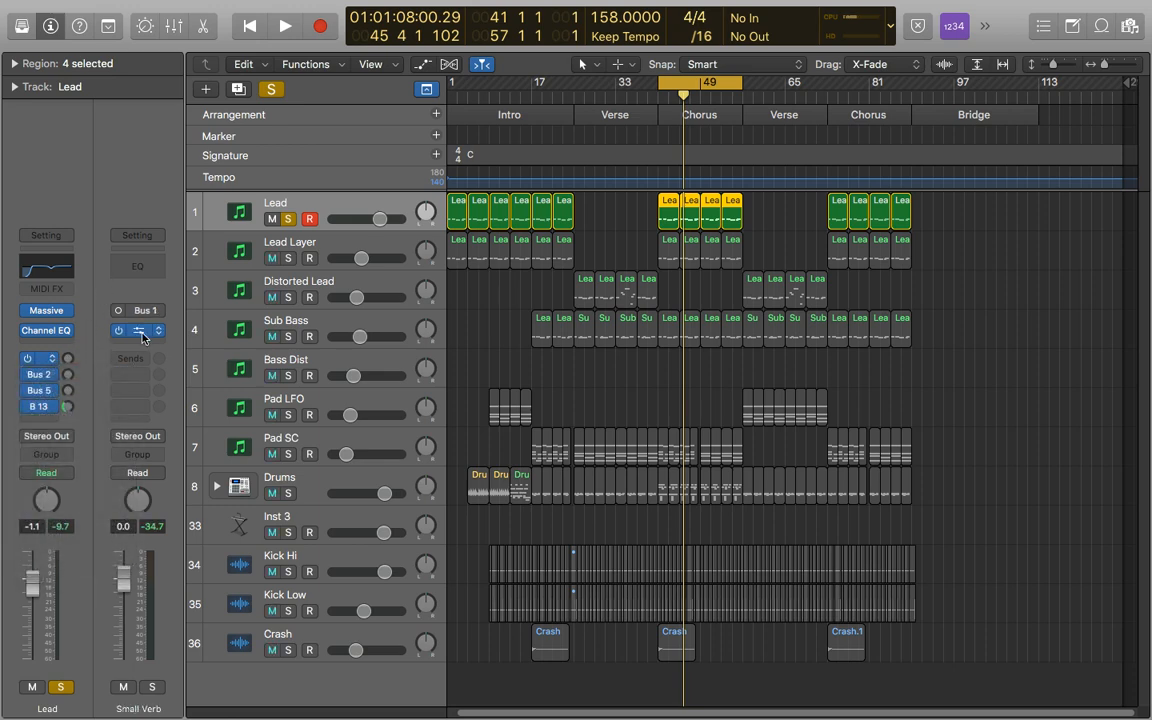
Inspect the Small Verb's 1.3s Medium Hall Space Designer and its Output EQ, then show the Large Verb strip.
left_click(137, 330)
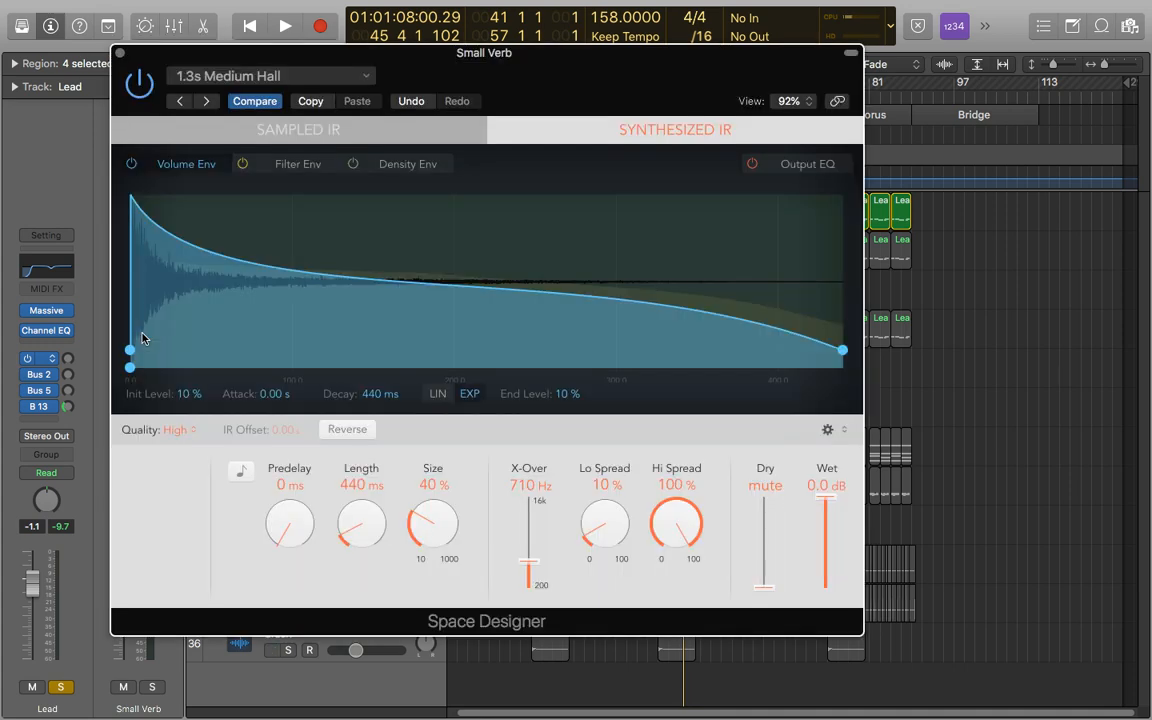
mouse_move(280, 344)
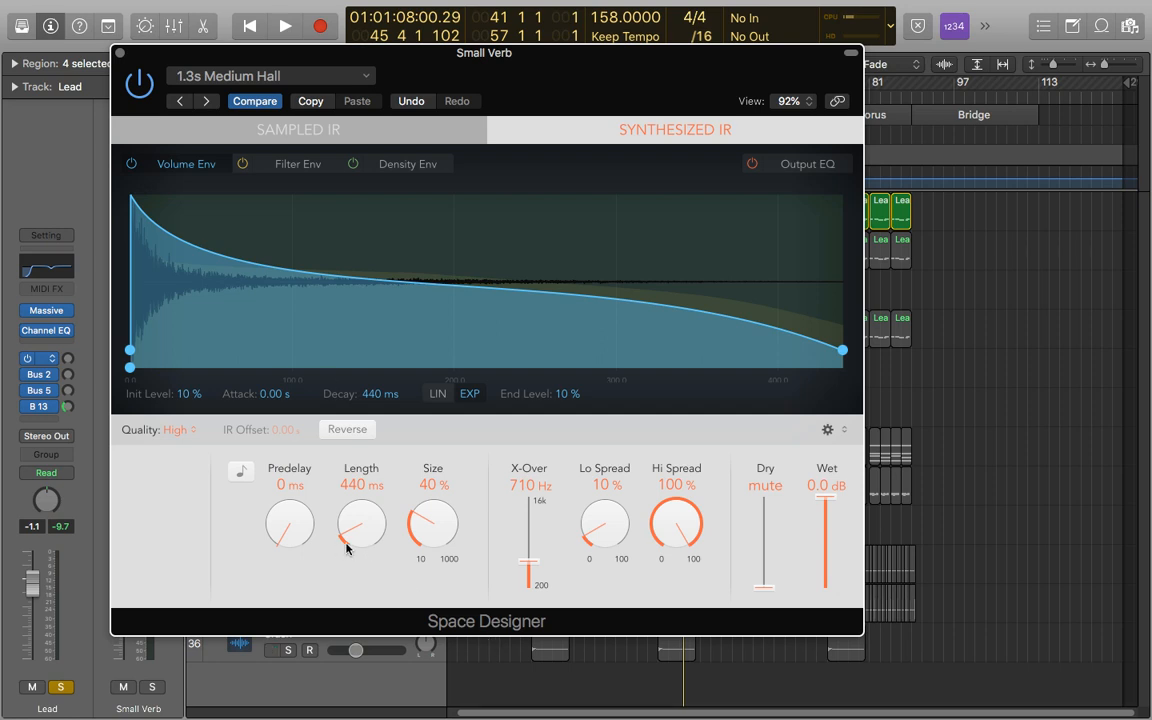
left_click(271, 650)
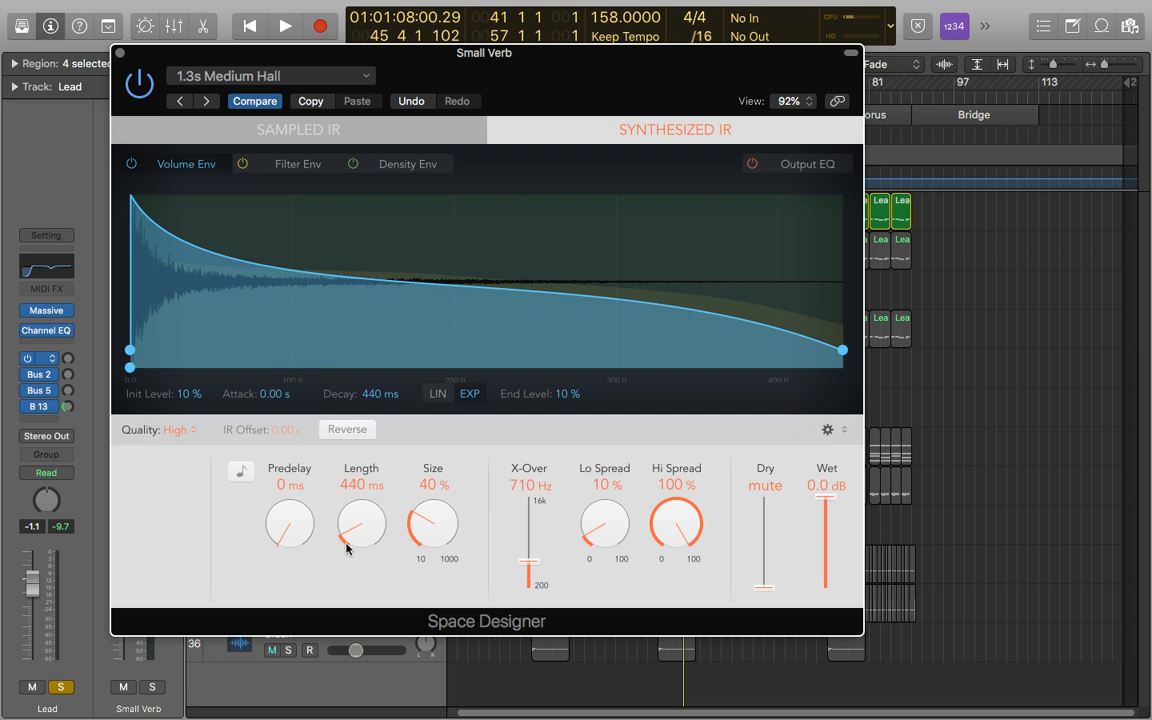
mouse_move(295, 533)
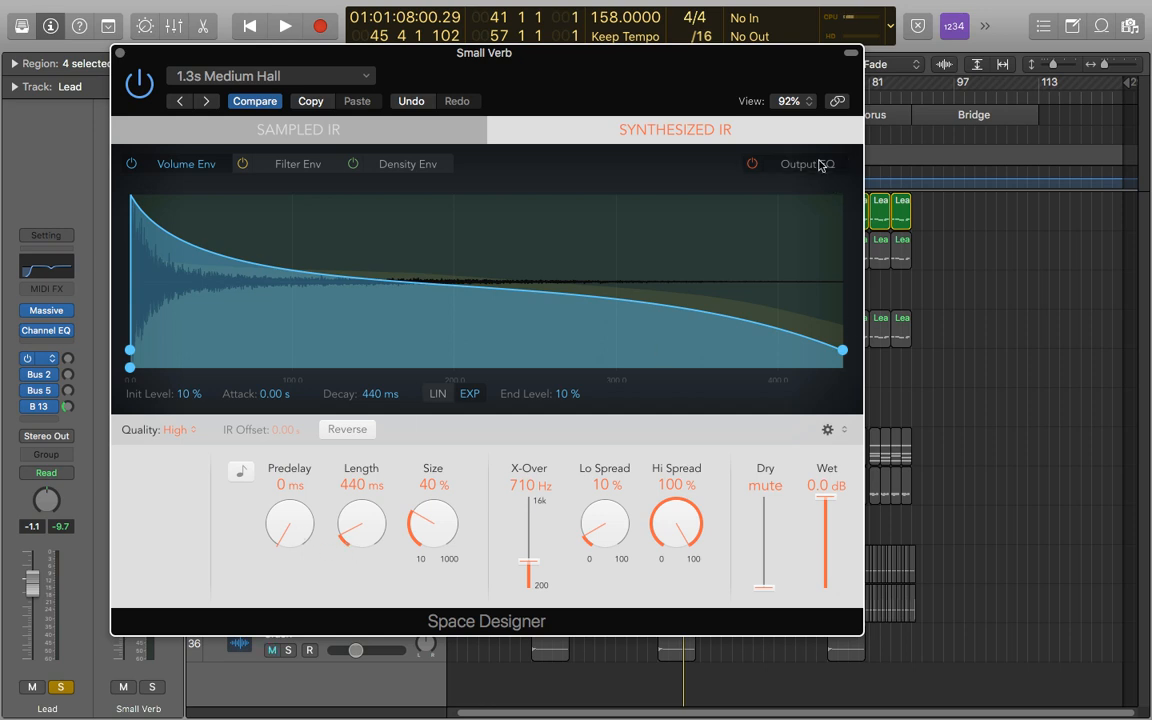
left_click(807, 163)
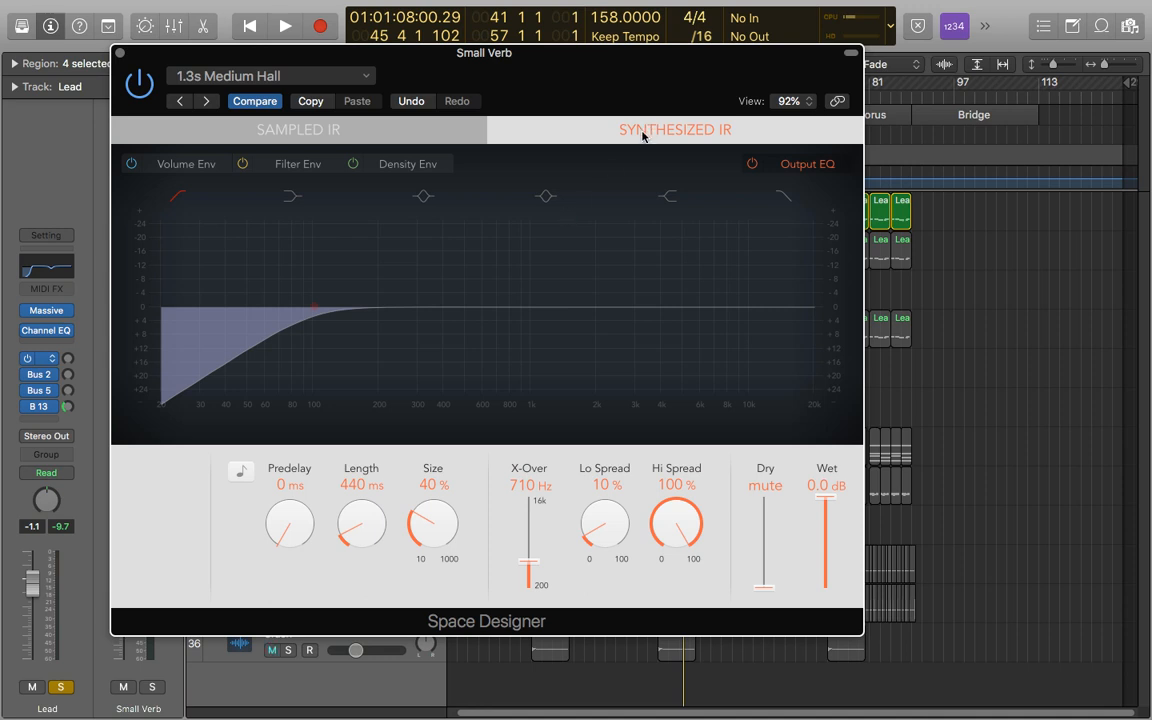
left_click(186, 163)
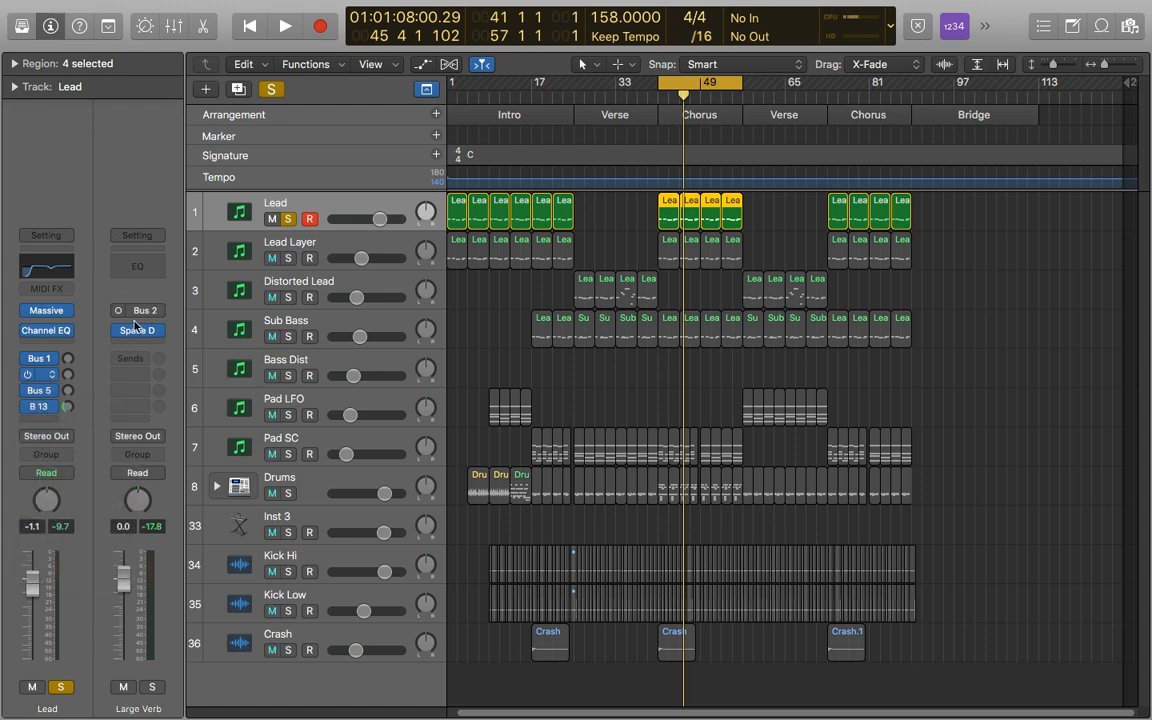
Inspect the Large Verb's 3.5s Large Hall Space Designer, its Output EQ and volume envelope, then close it.
left_click(137, 330)
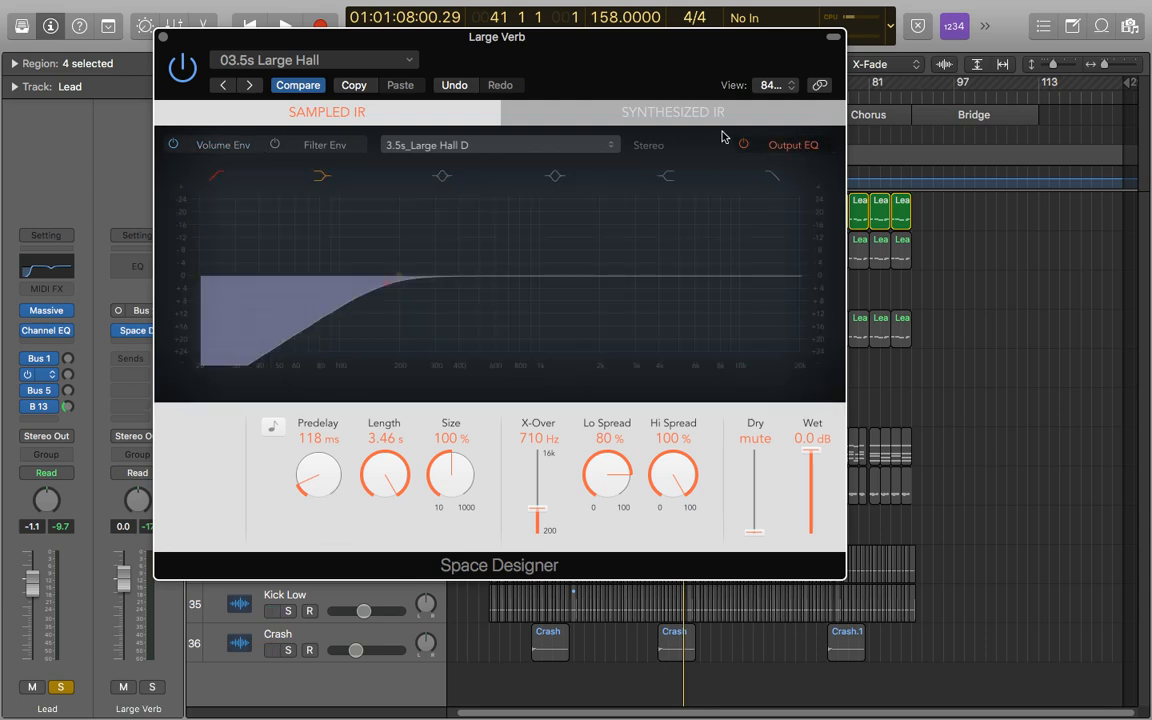
left_click(222, 144)
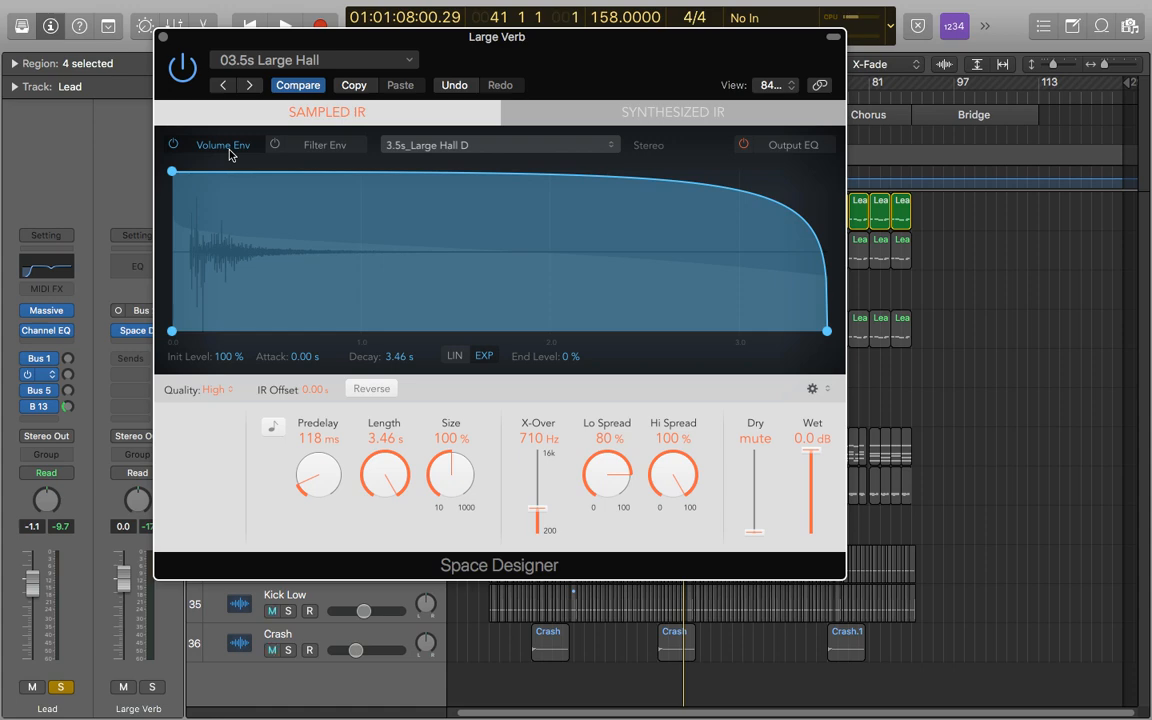
left_click(833, 37)
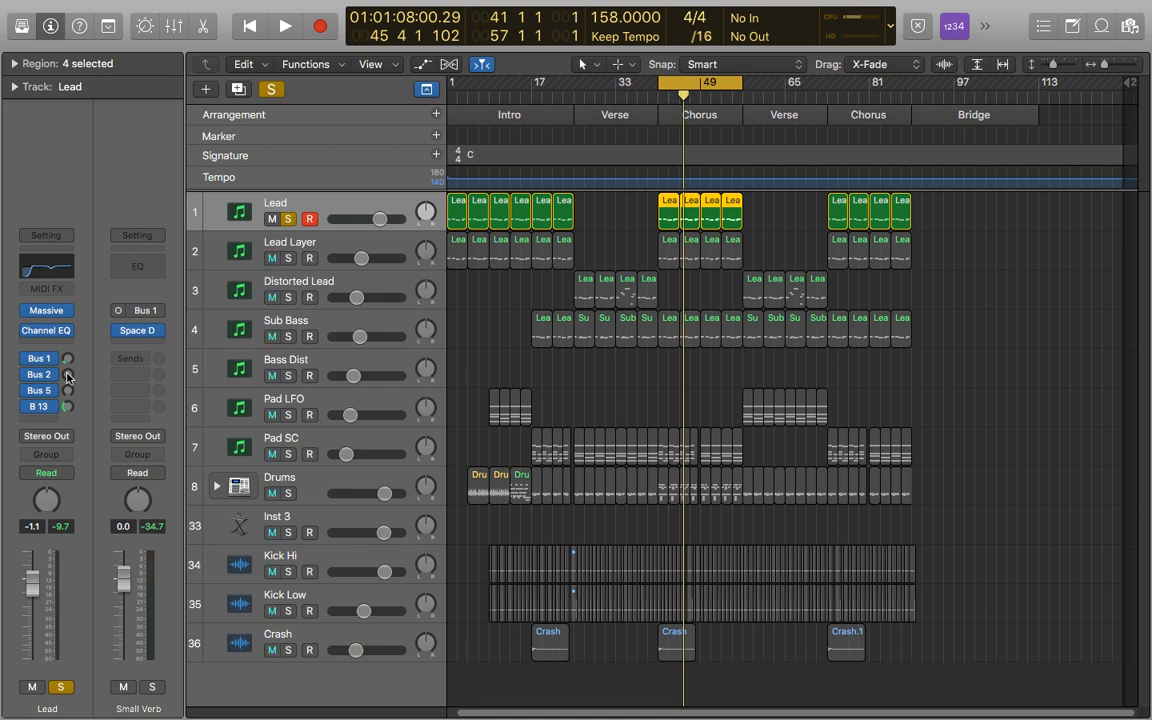
mouse_move(67, 358)
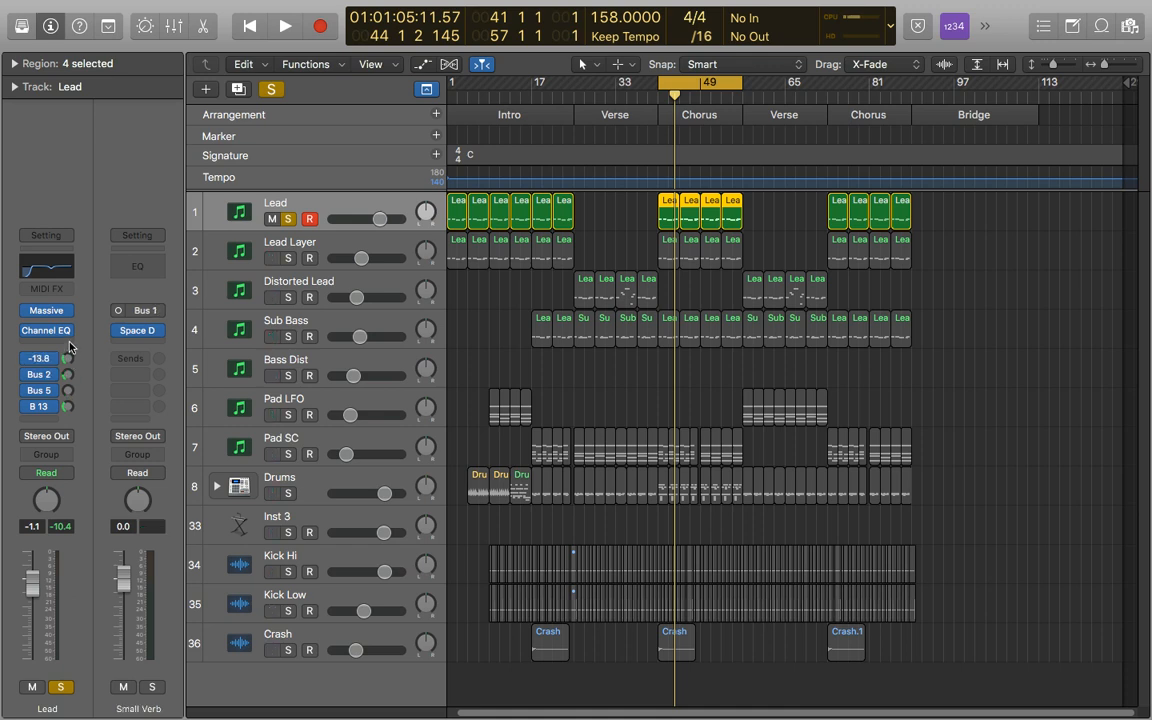
Play back the Lead with its Bus 1 small-reverb send at about -13.8 dB.
left_click(284, 26)
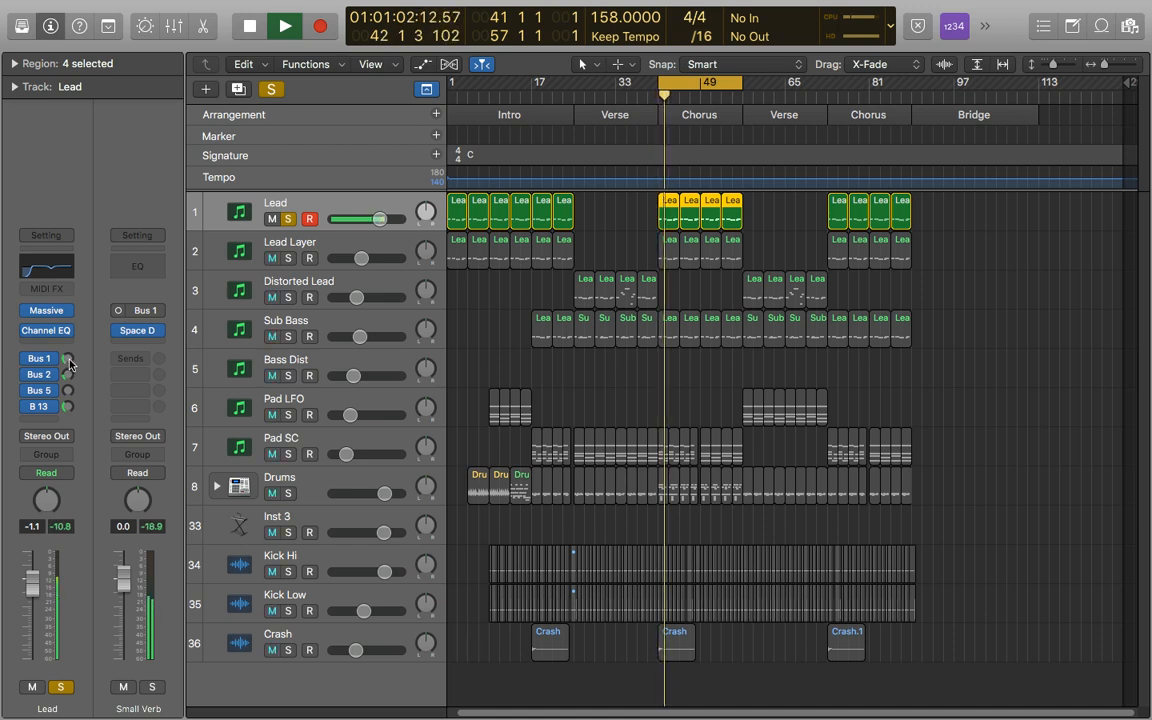